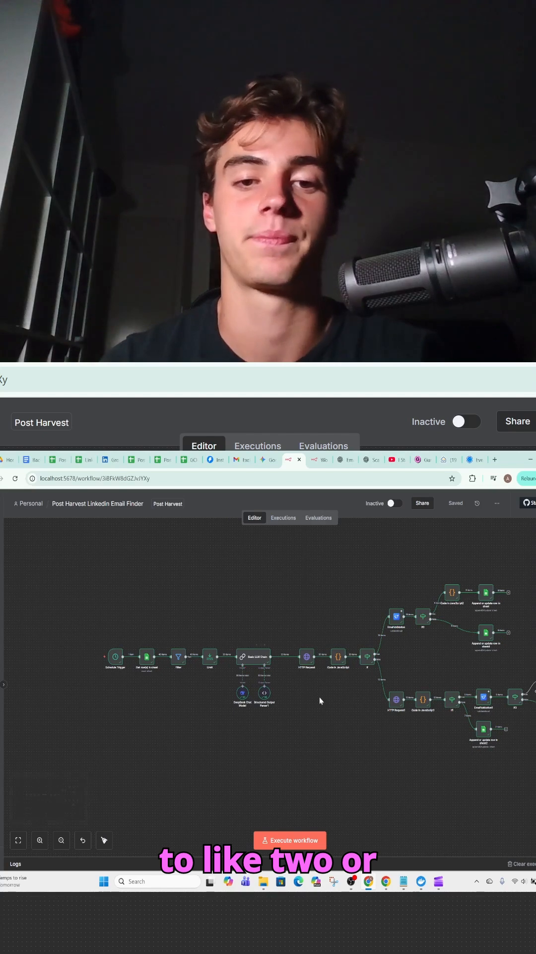
pyautogui.moveTo(374, 704)
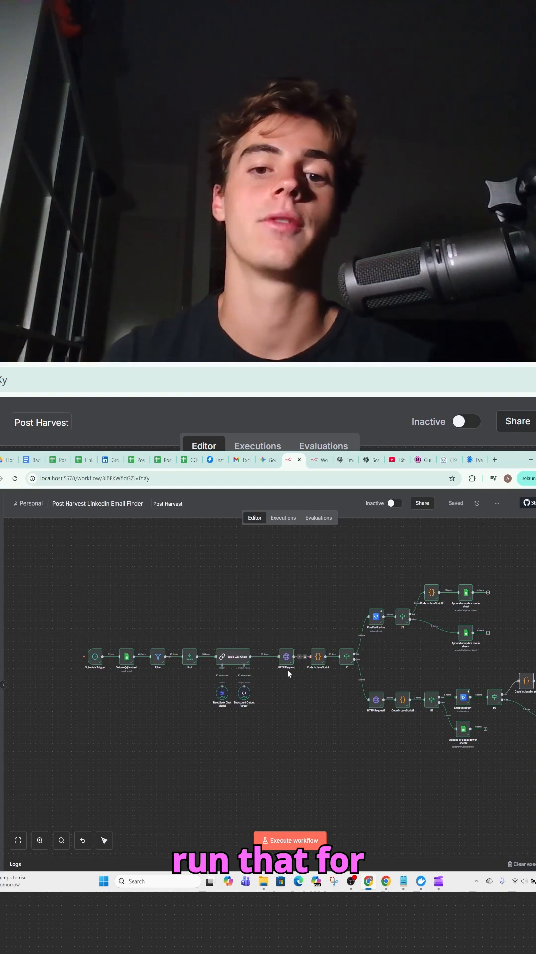
pyautogui.moveTo(394, 674)
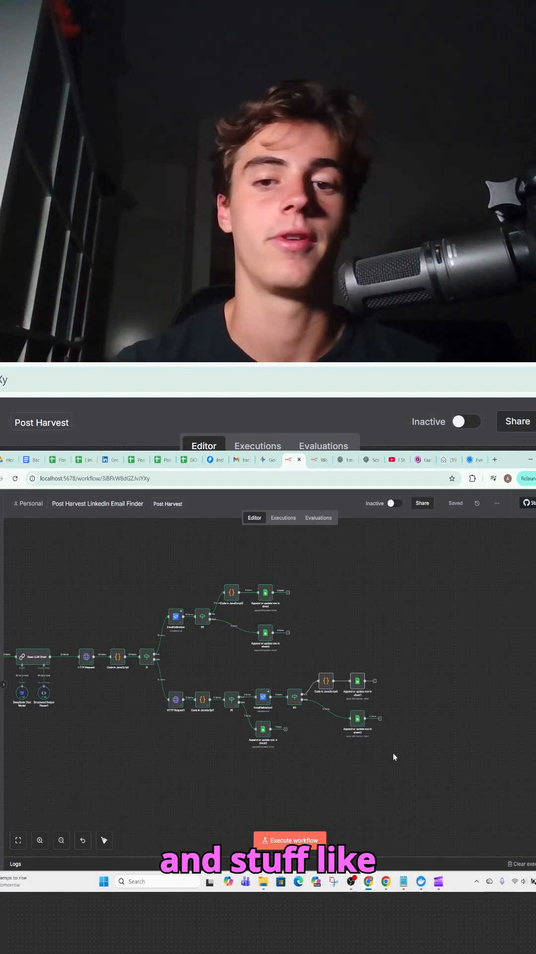
pyautogui.moveTo(274, 777)
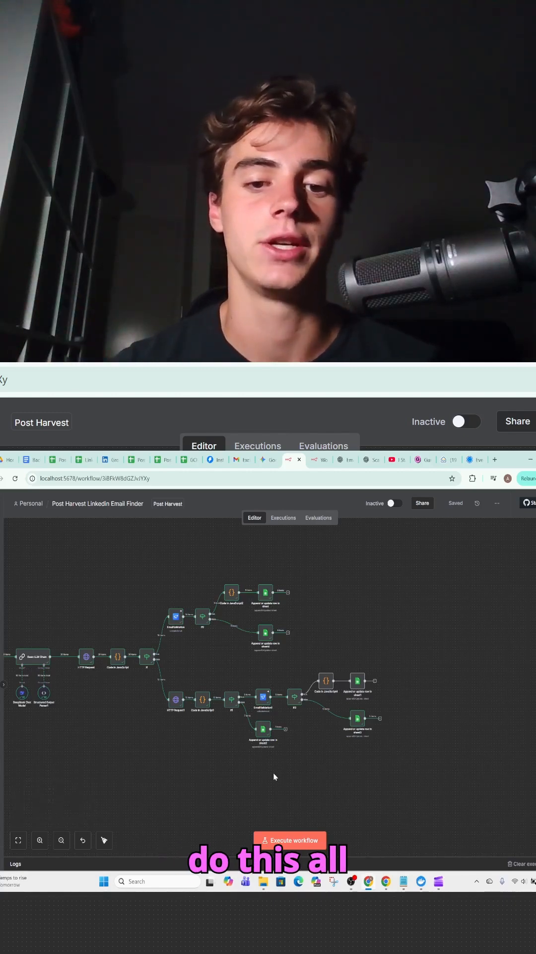